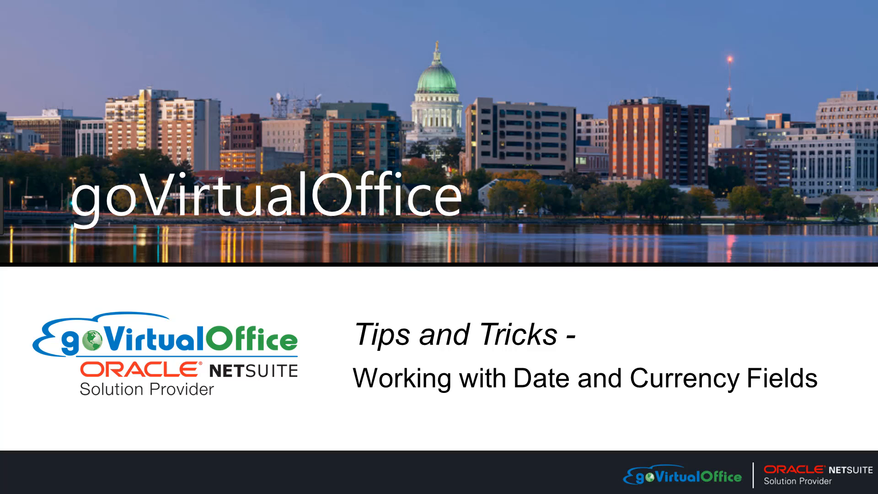
Step the journal date through 7/24, 7/25 and 7/27/2019 with shortcut keys, landing on 7/25/2019.
key(Right)
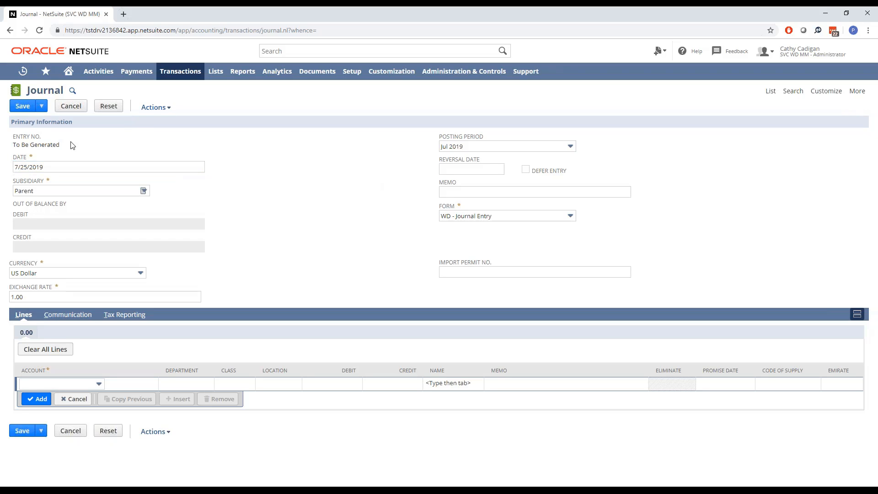
click(108, 166)
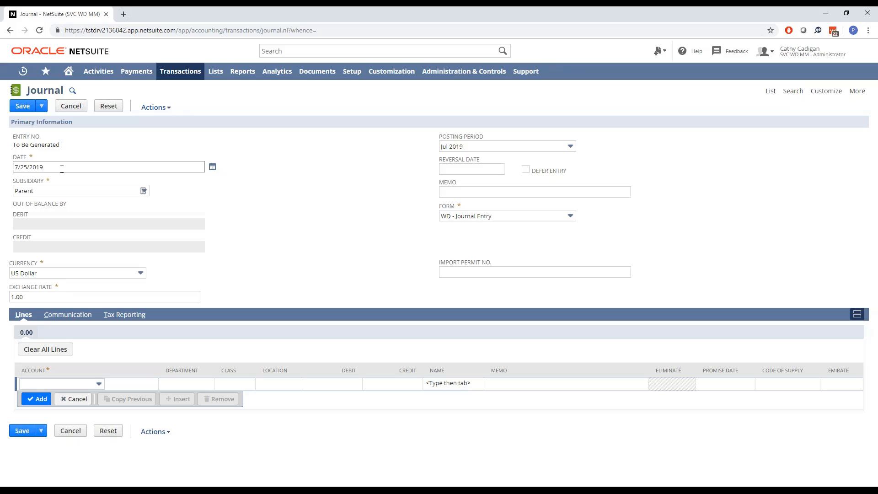
click(108, 166)
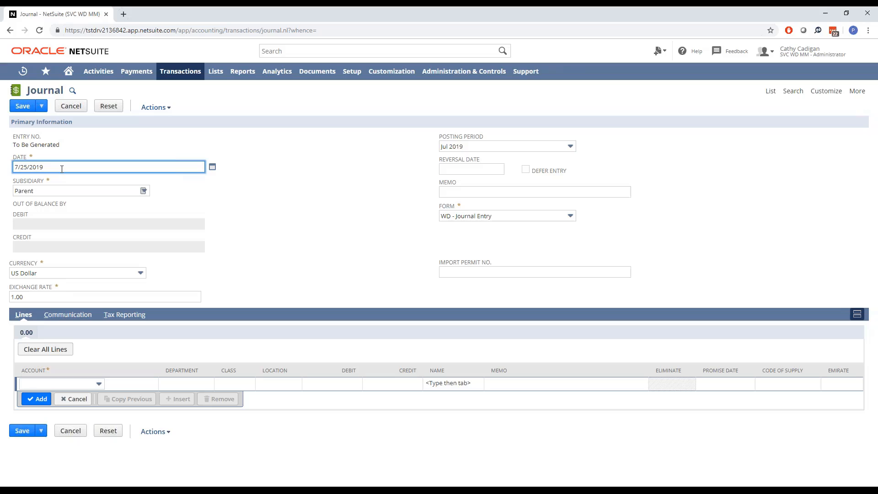
text(7/24/2019)
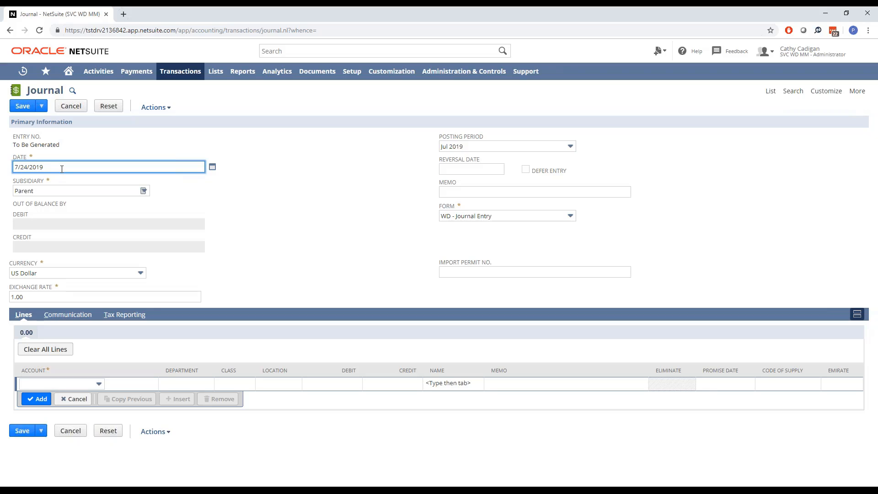
text(7/25/2019)
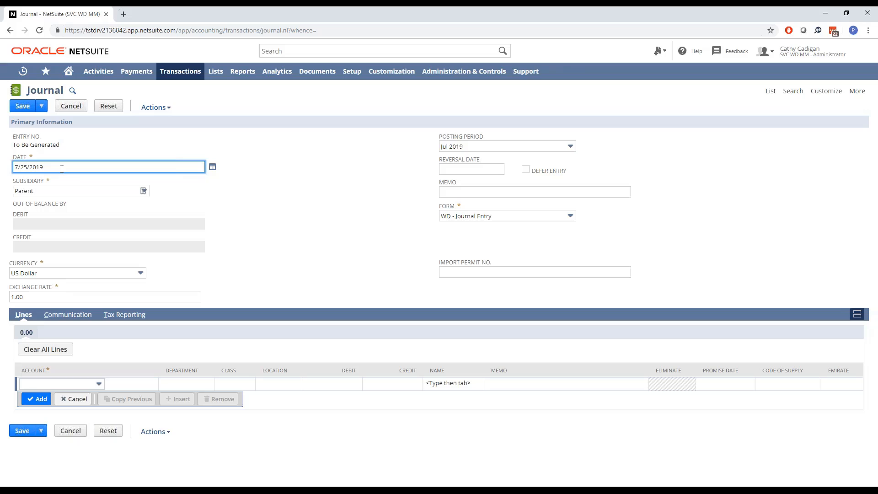
text(7/27/2019)
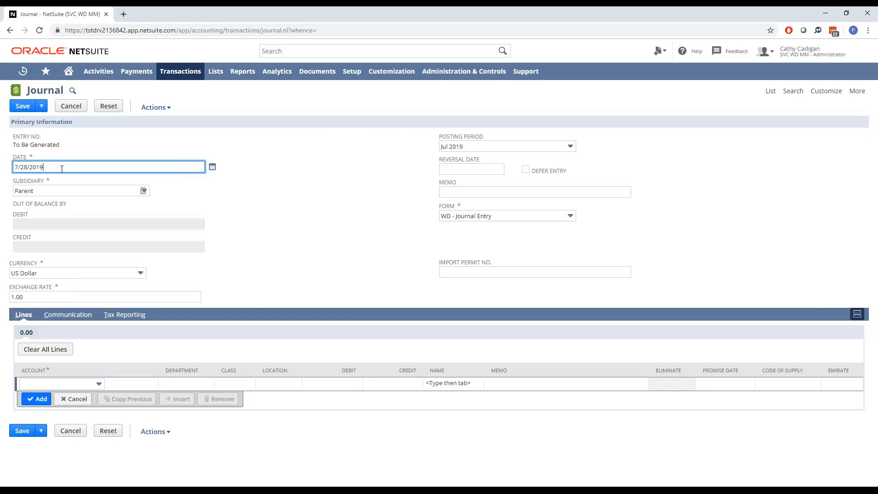
text(7/25/2019)
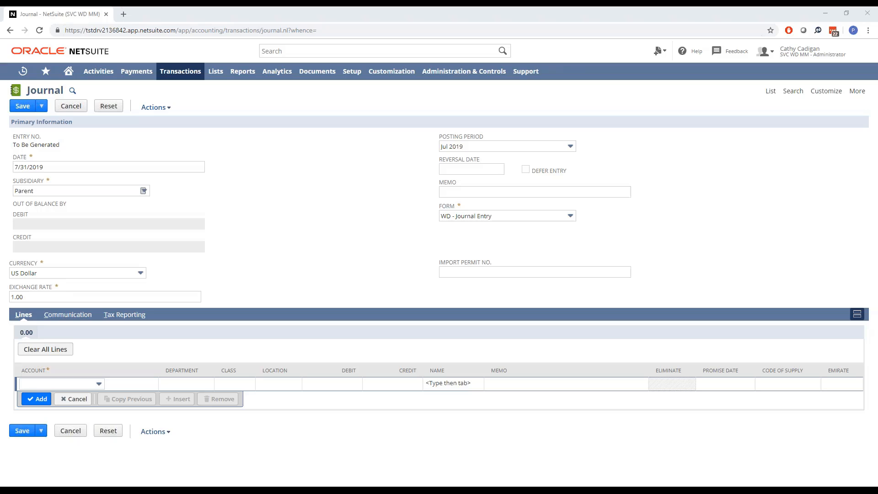
Step the date back to 6/30/2019 then forward to 7/1/2019, returning the posting period to Jul 2019.
click(108, 166)
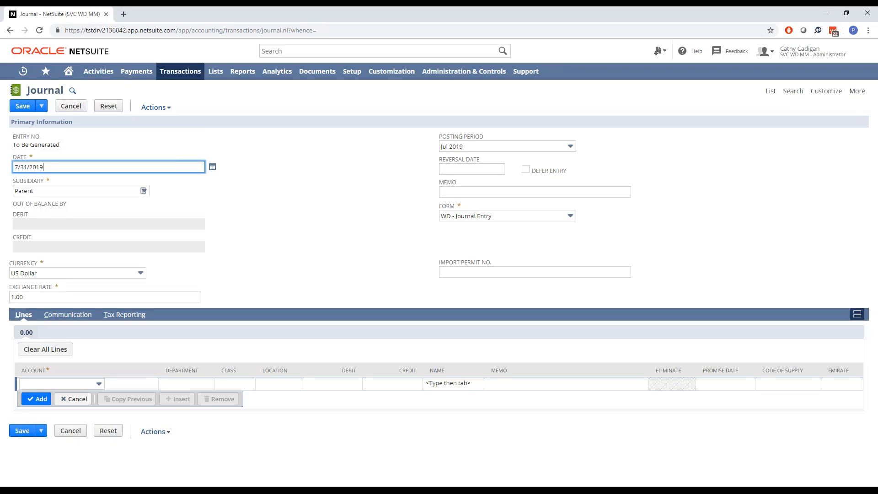
text(6/30/2019)
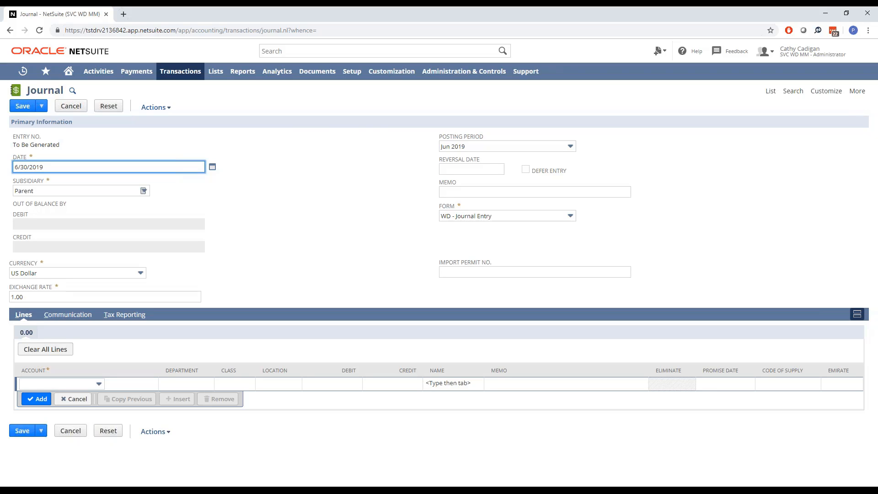
text(7/1/2019)
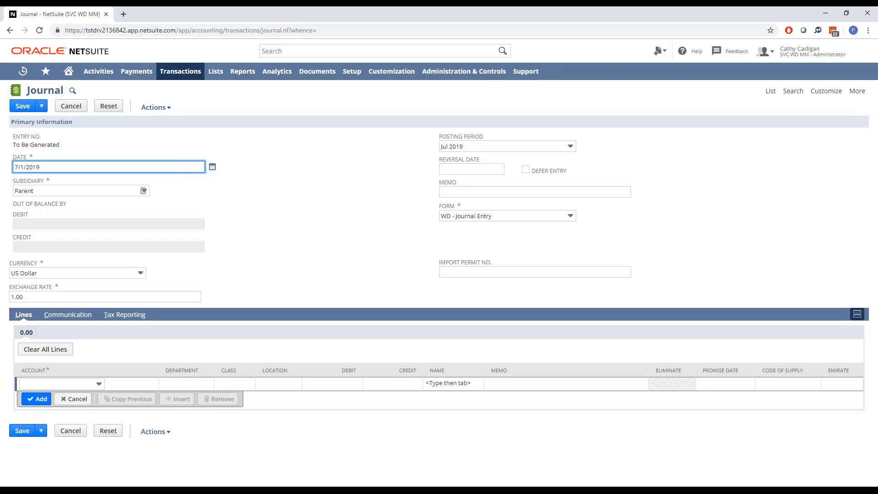
Enter a reversal date of 7/31/2019 using a date shortcut.
click(471, 169)
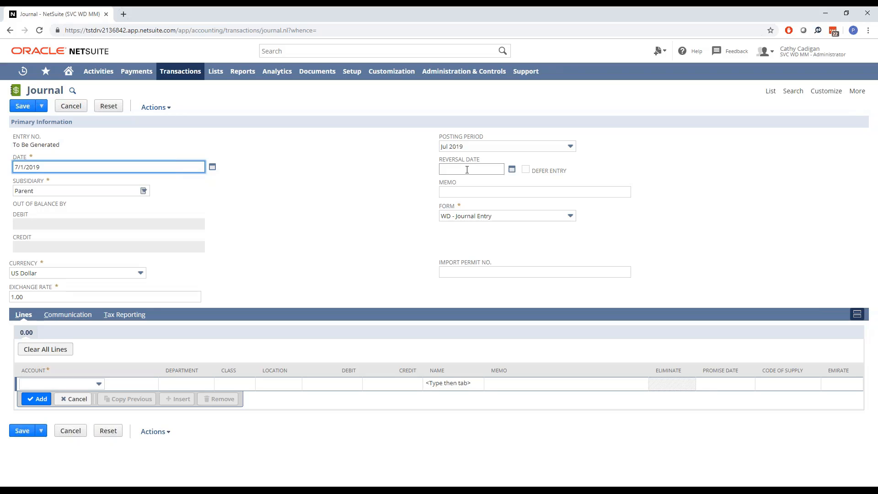
click(471, 169)
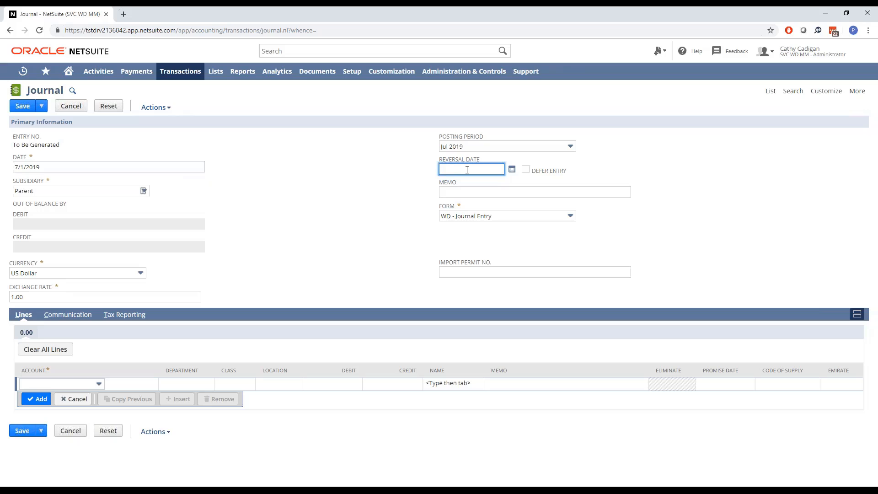
text(7/31/2019)
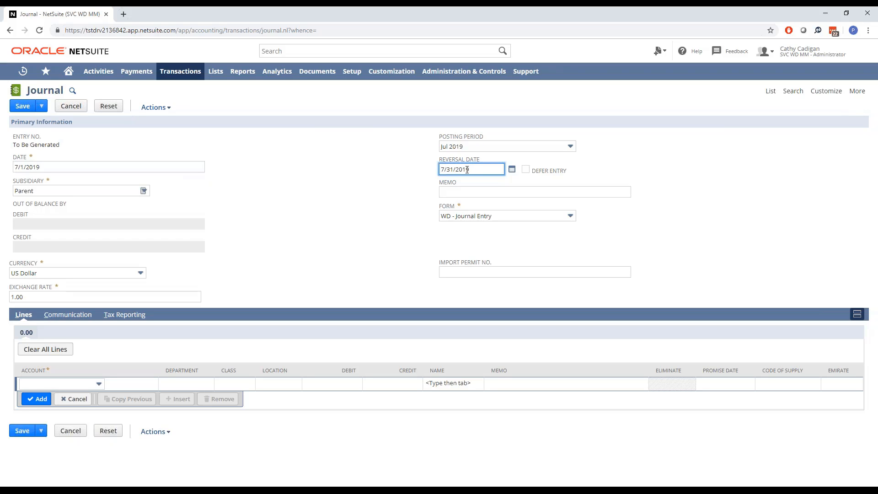
mouse_move(375, 197)
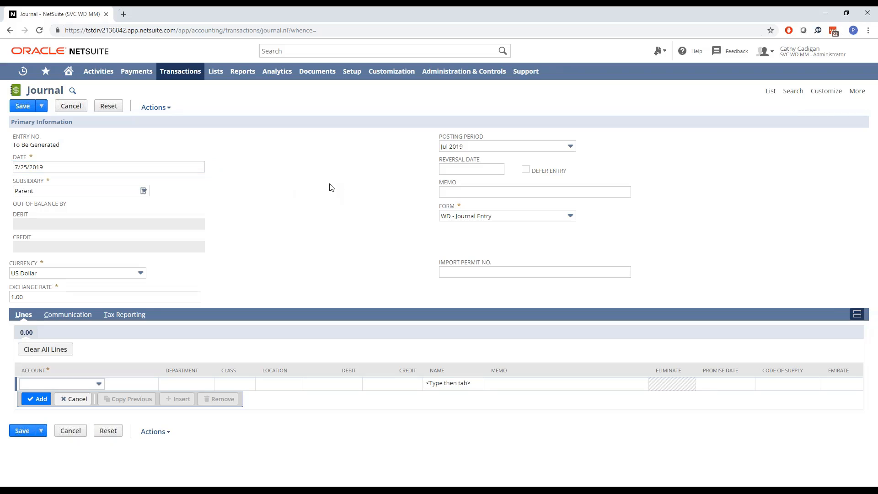
mouse_move(282, 192)
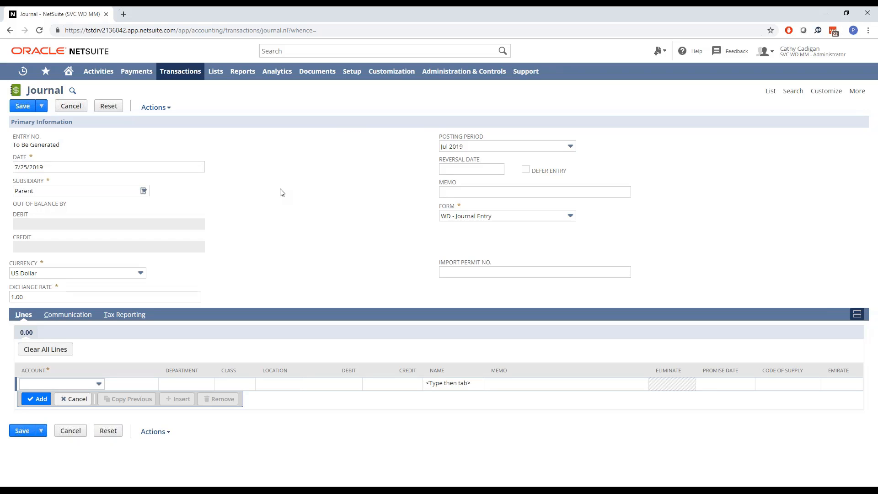
Choose account 6650 IT Expenses for the first journal line.
click(59, 383)
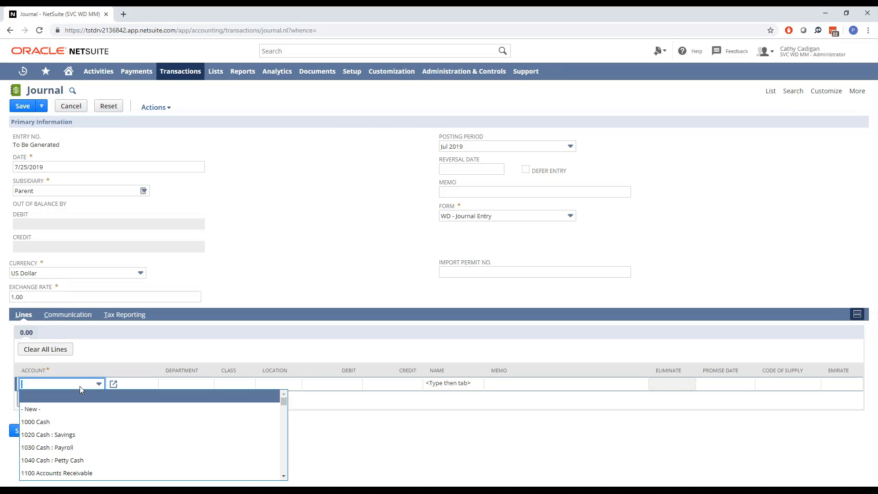
text(6650 Expenses : G&A Expe)
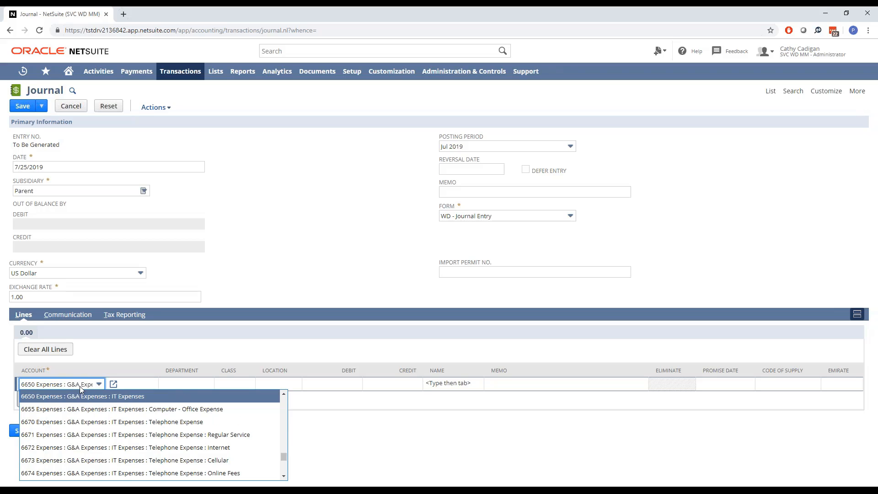
click(81, 396)
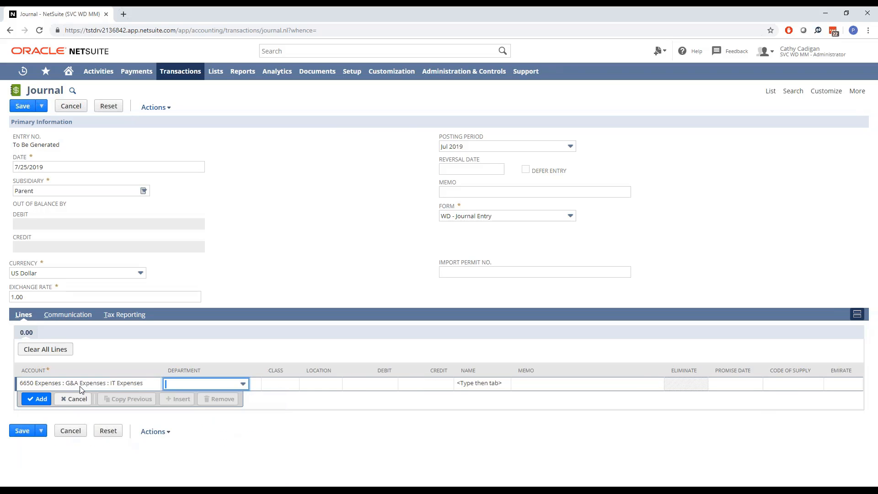
mouse_move(348, 397)
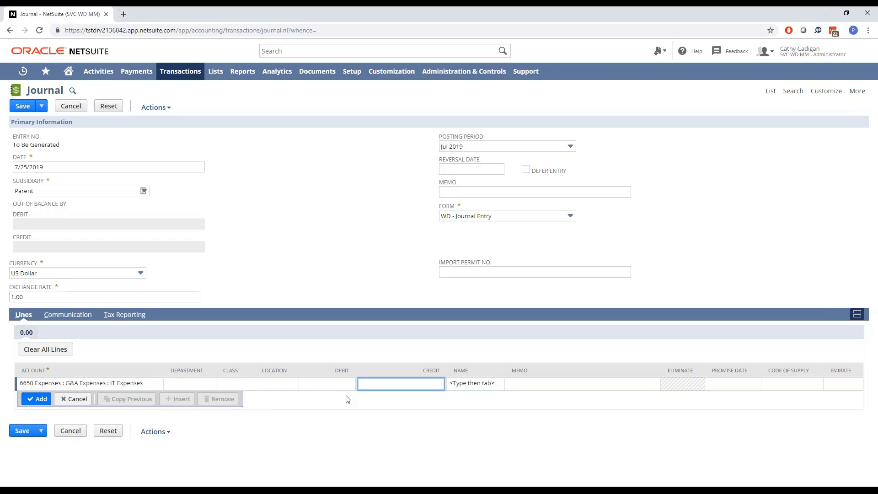
Credit the IT Expenses line 4,879.54 and add it to the journal.
text(4)
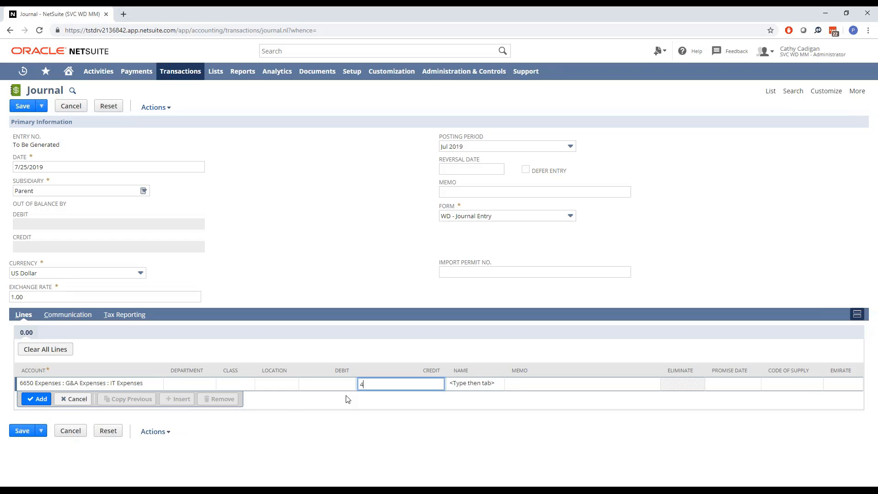
text(879.)
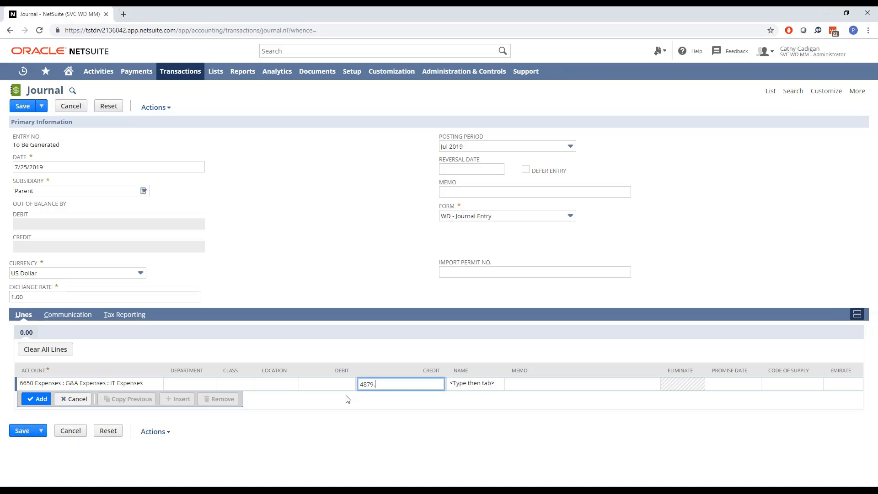
text(54)
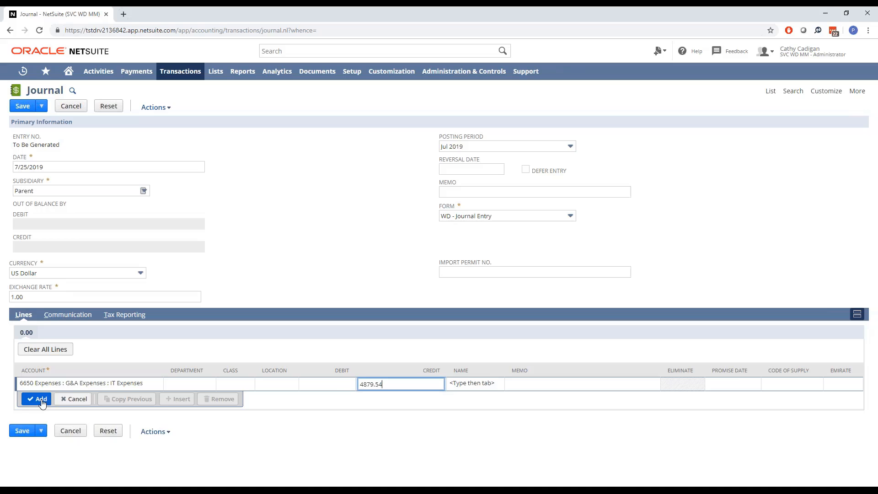
click(36, 399)
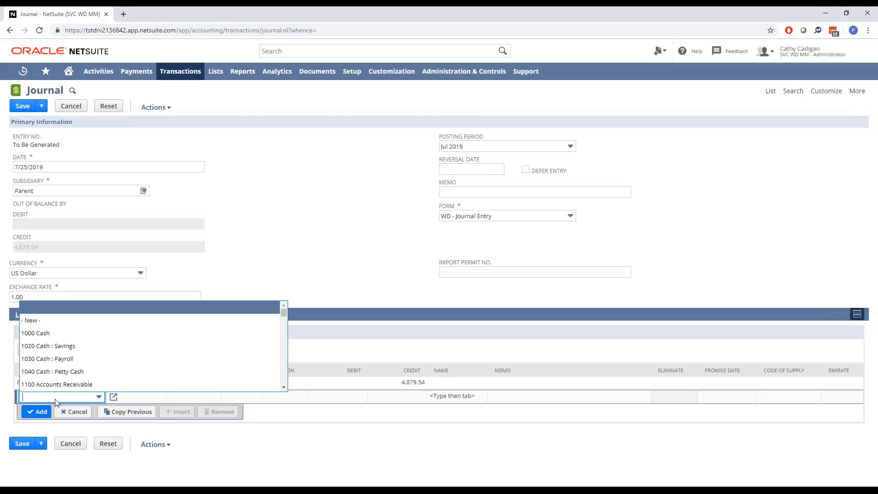
Start a second IT Expenses line assigned to the Administration department.
text(6600 Expenses : G&A ...ies)
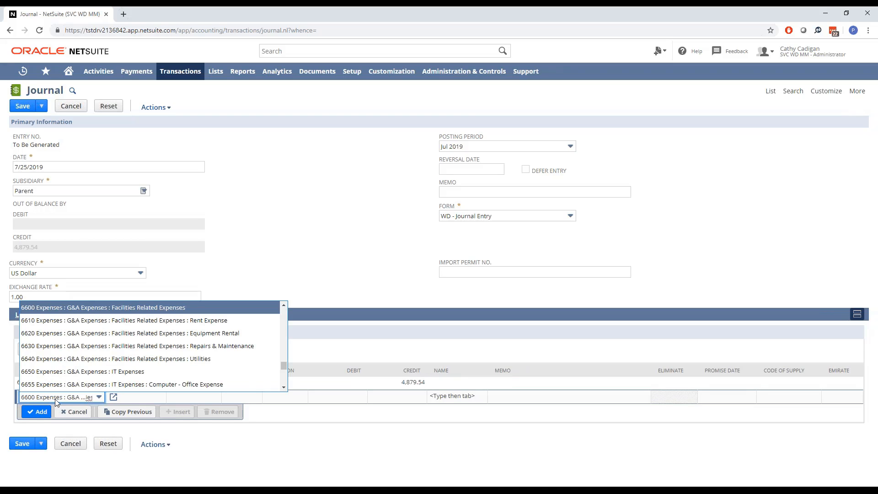
click(82, 371)
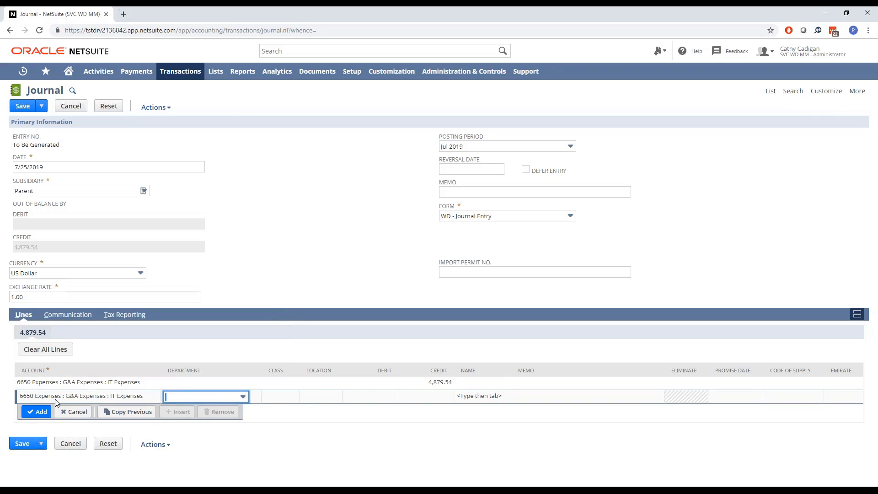
click(241, 396)
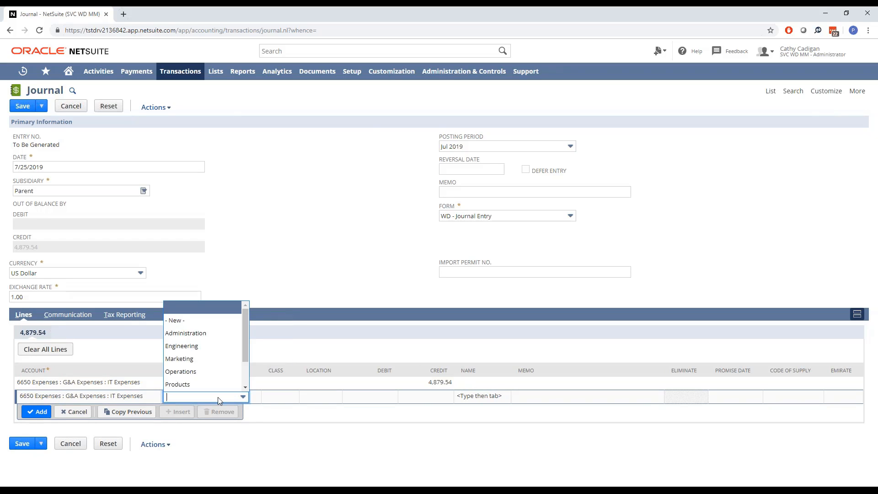
click(186, 333)
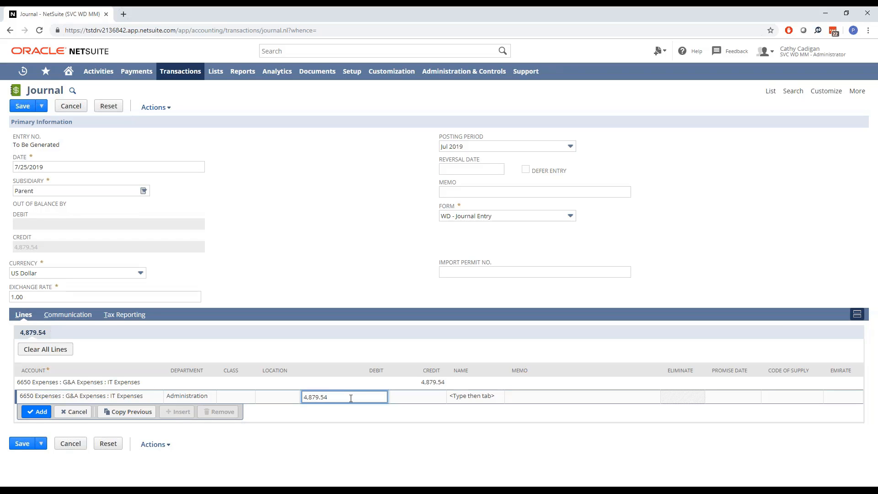
Divide the debit by 3 in the field to get 1,626.51 and add the line.
text(/)
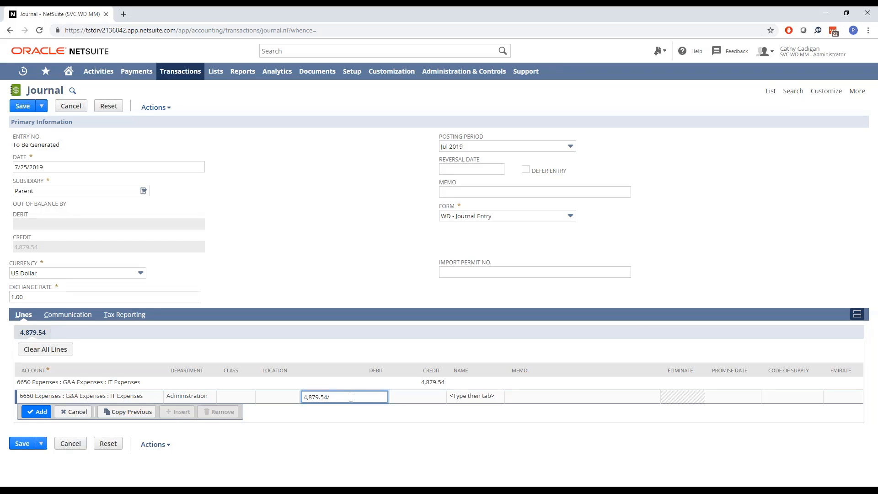
text(3)
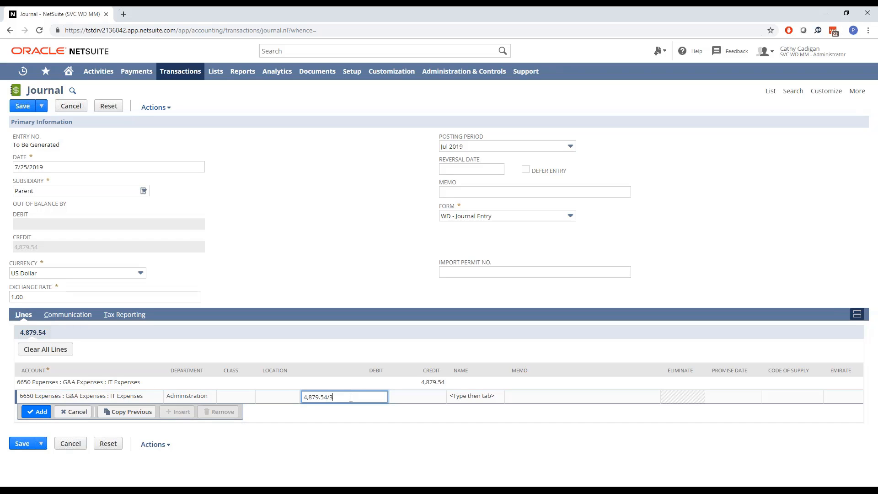
key(Tab)
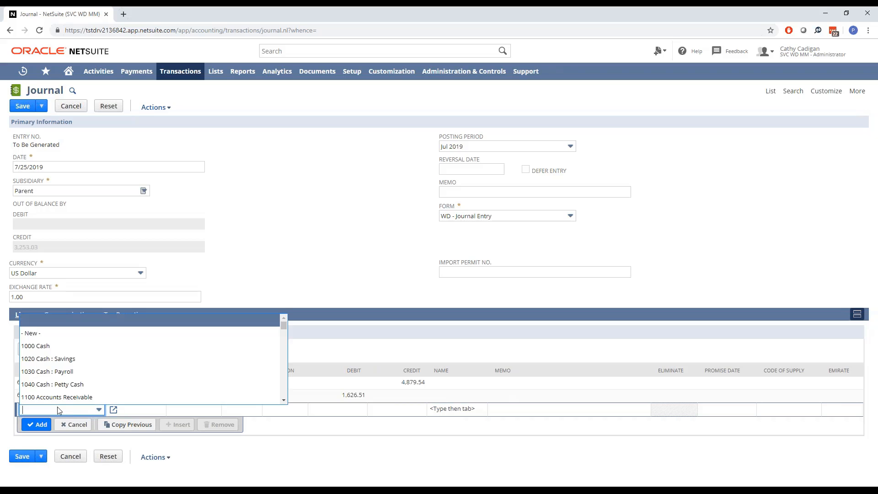
Add IT Expenses debit lines for Operations 1,626.51 and Products 1,626.52, balancing the journal.
text(6600 Expenses : G&A ...ies)
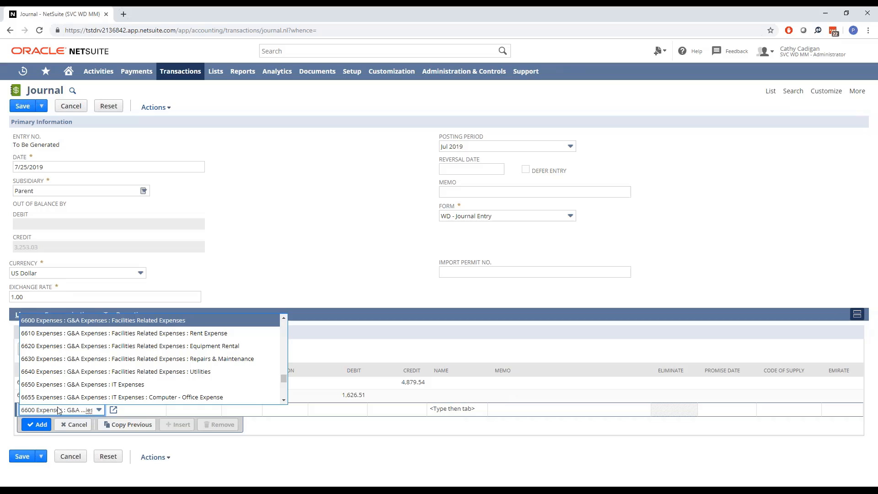
click(82, 384)
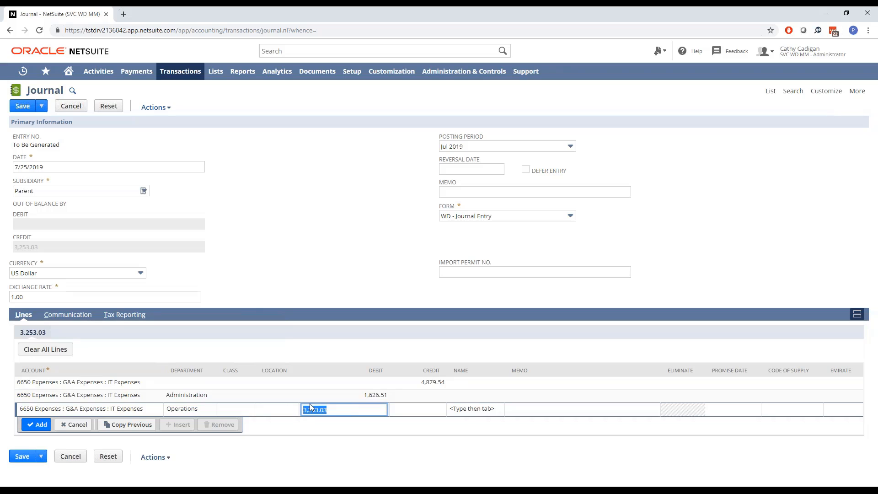
text(1,626.51)
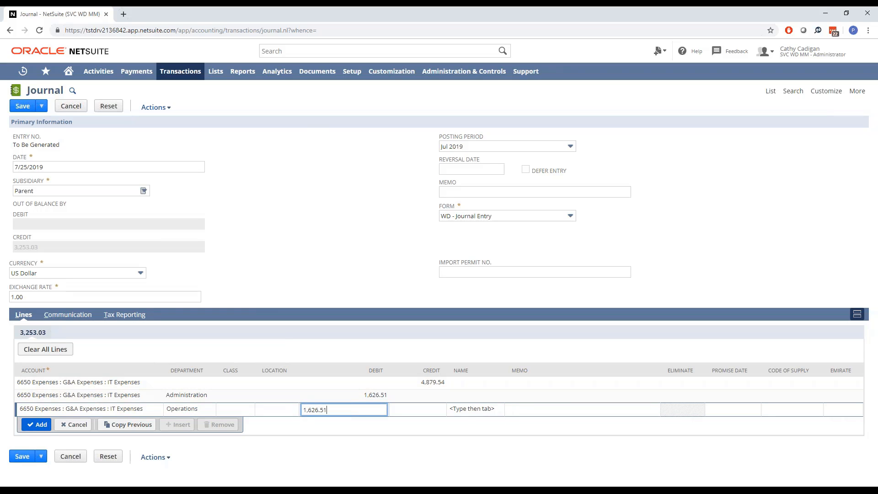
click(36, 424)
text(Products)
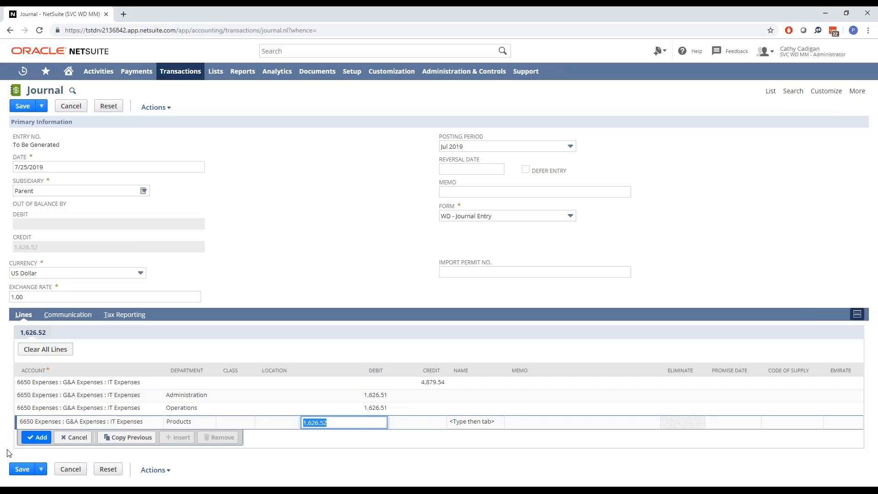
click(35, 437)
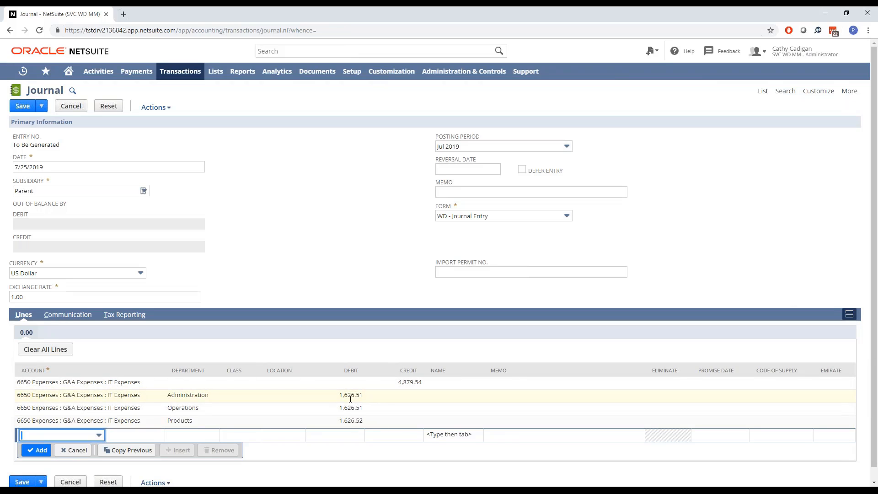
Multiply the Products line's 1,626.52 debit by 3 in place to show 4,879.56.
click(335, 421)
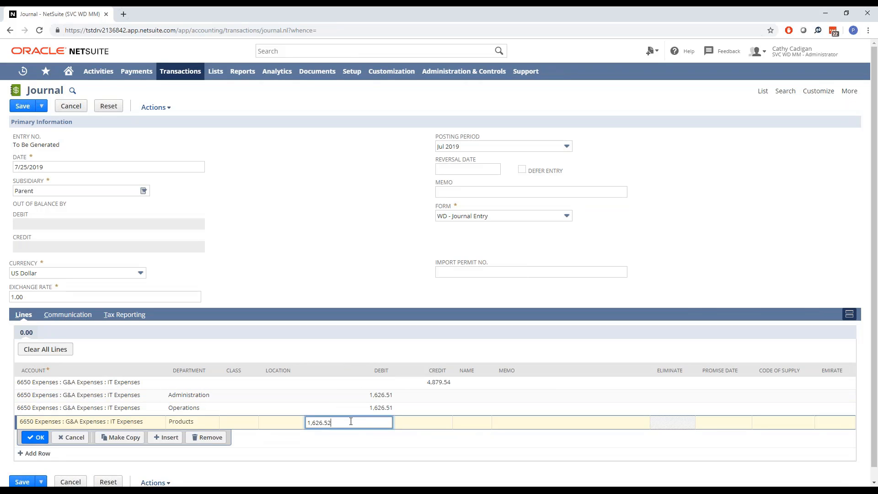
text(*3)
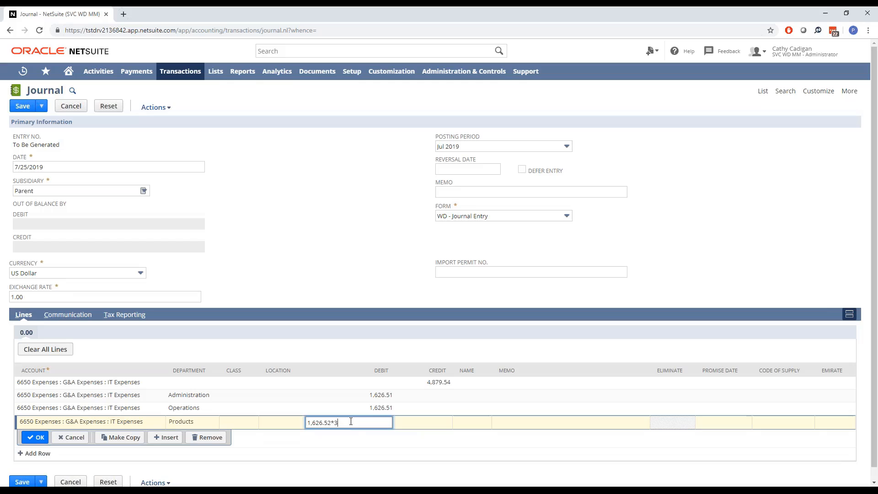
key(Tab)
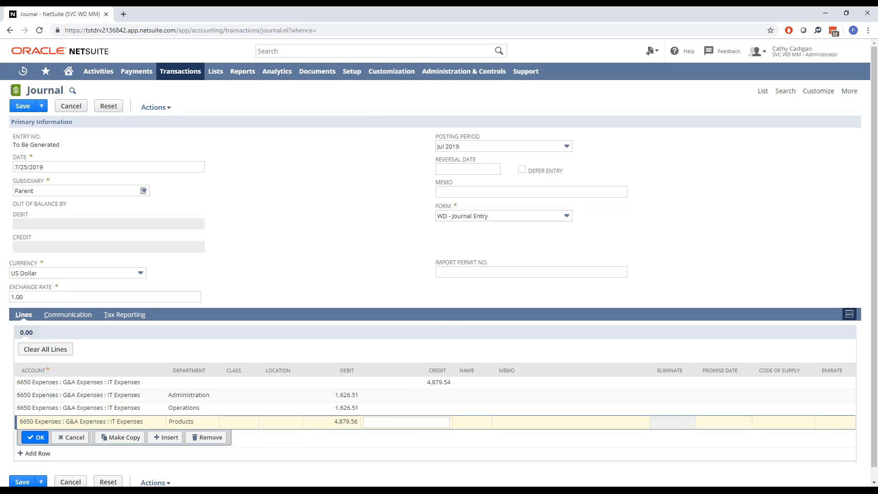
click(345, 421)
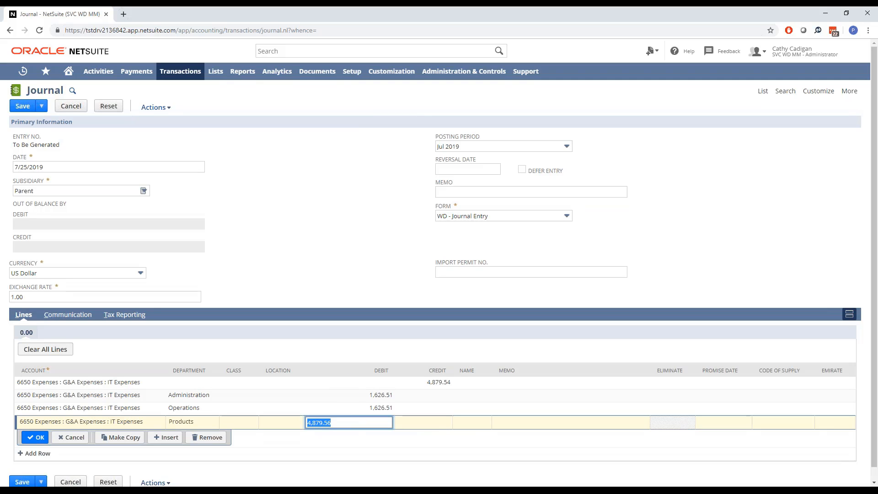